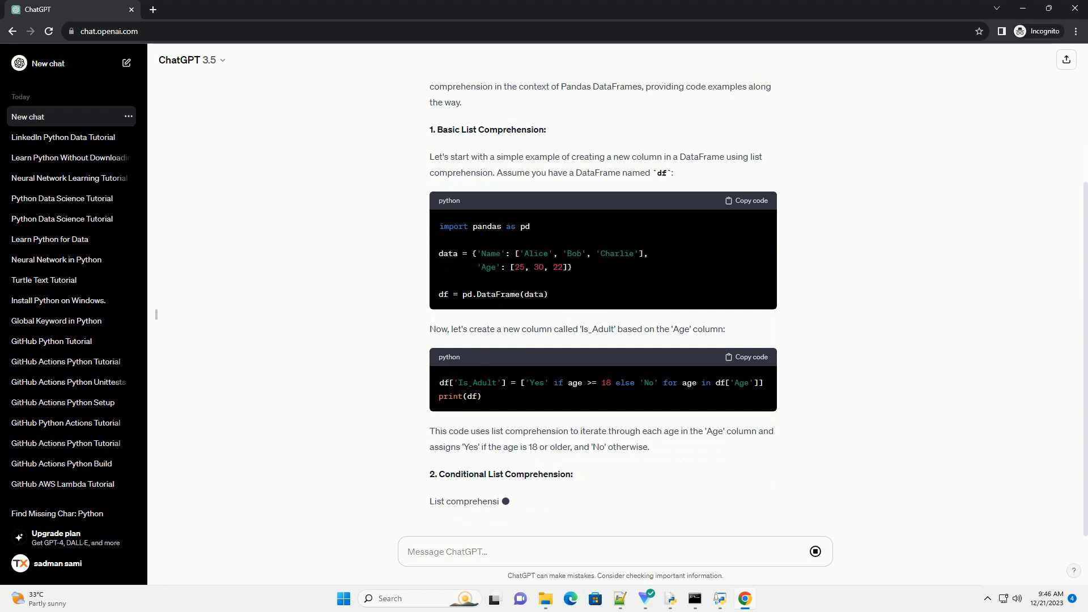
pyautogui.scroll(-3)
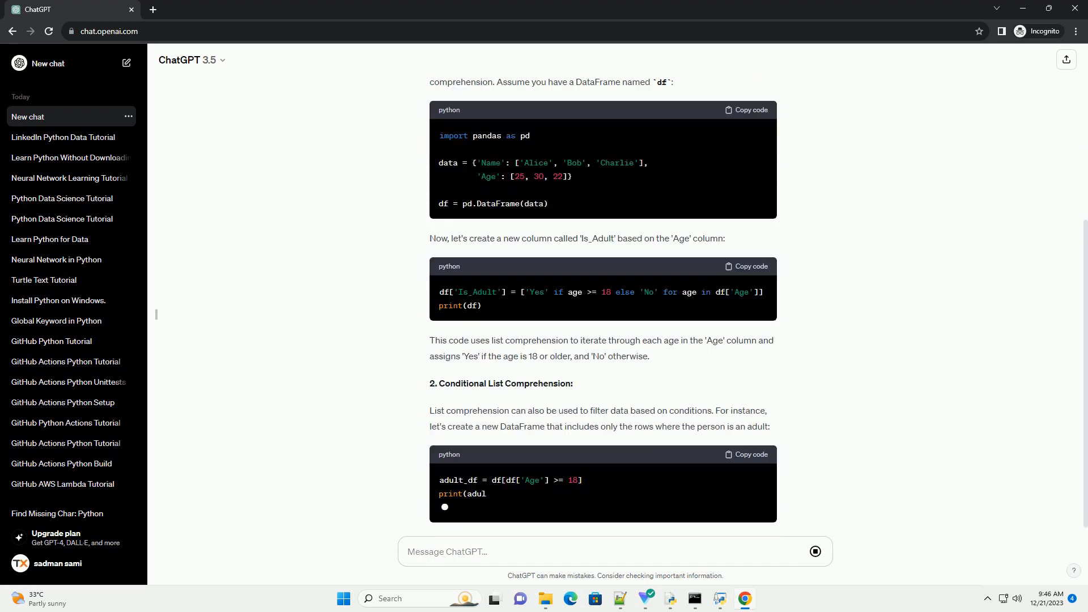
pyautogui.scroll(-3)
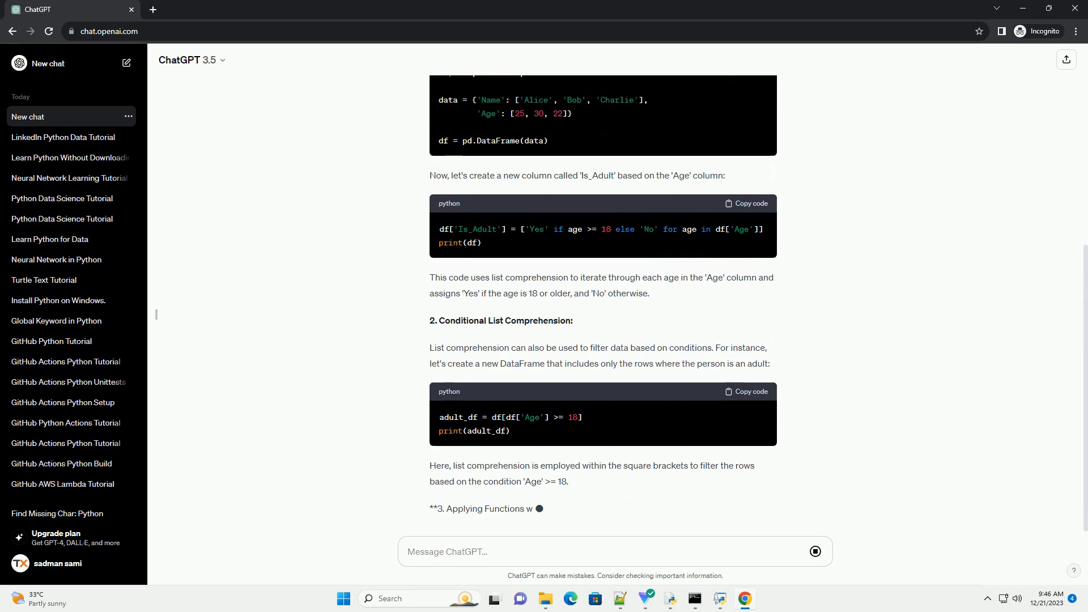
pyautogui.scroll(-3)
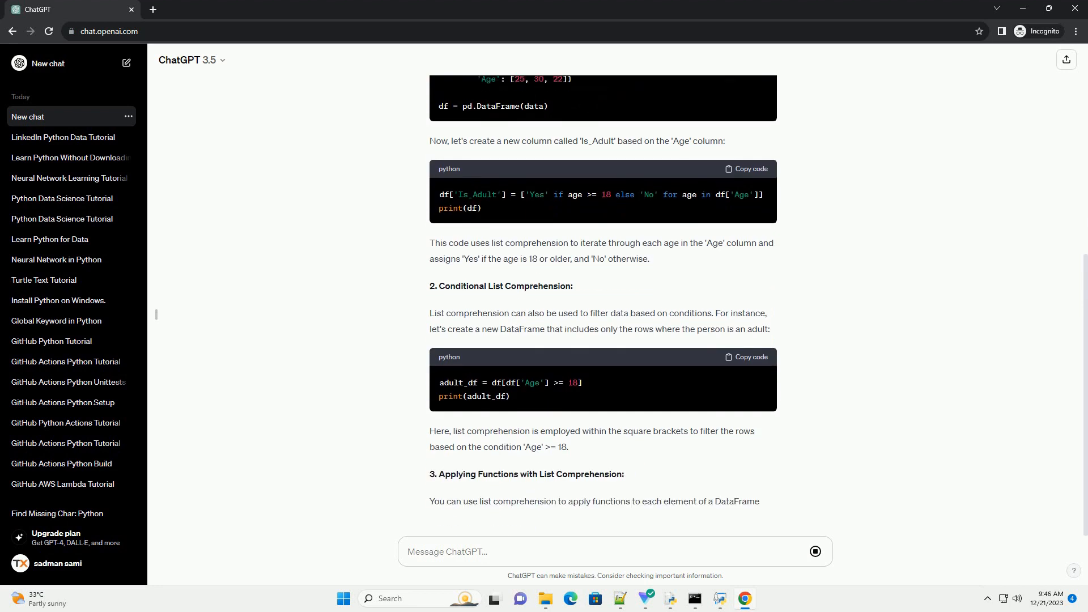
pyautogui.scroll(-3)
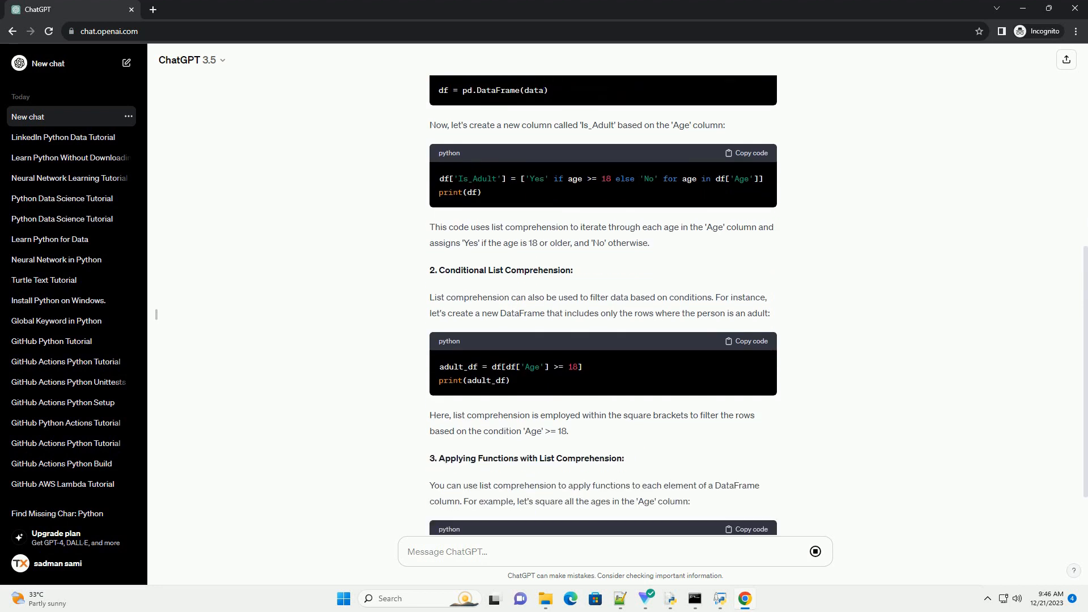
pyautogui.scroll(-3)
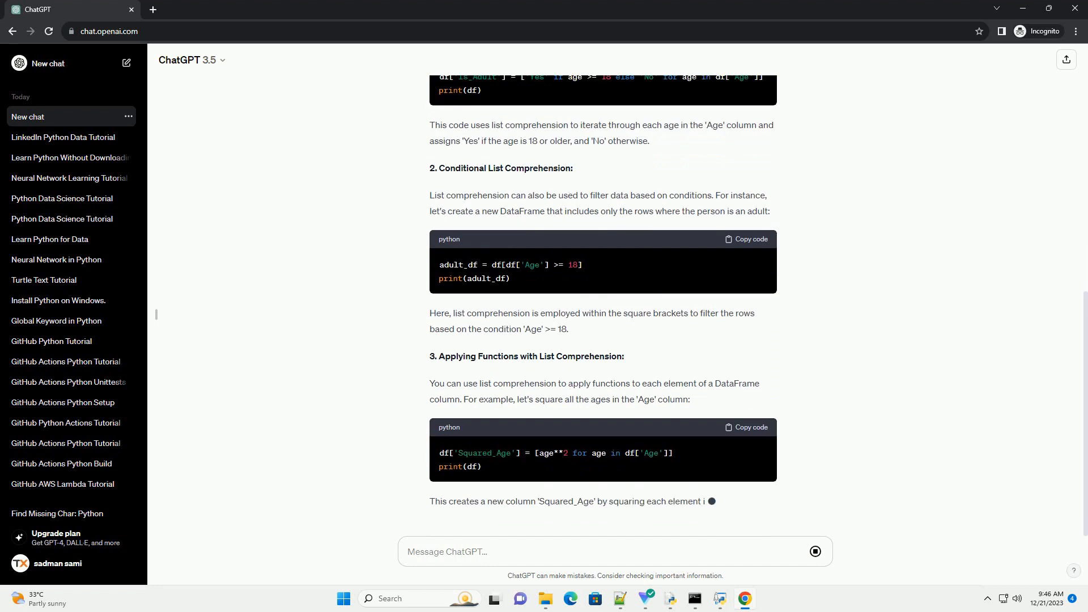
pyautogui.scroll(-3)
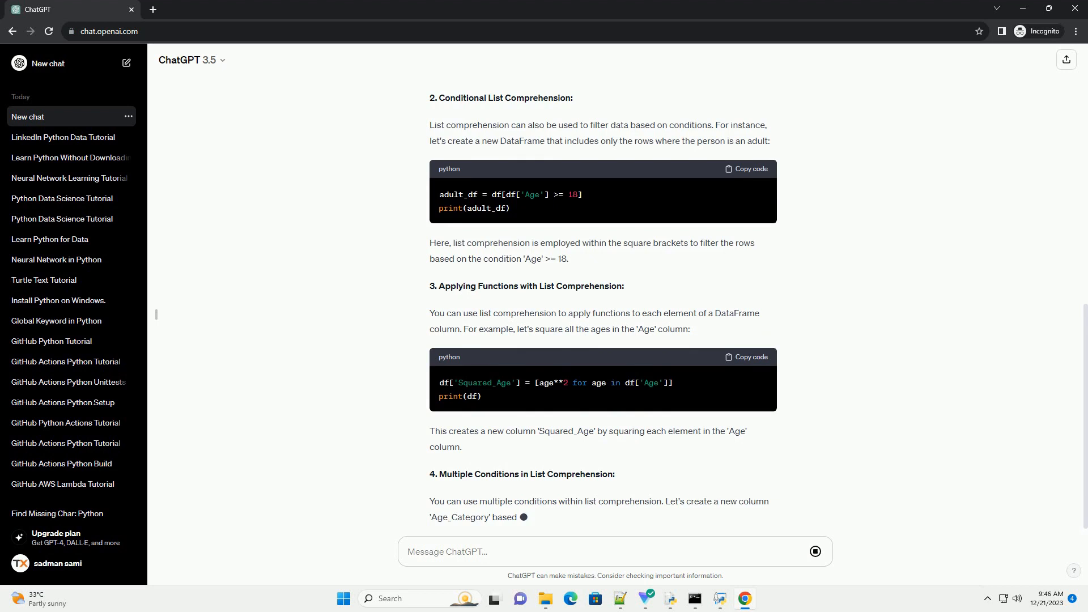
pyautogui.scroll(-3)
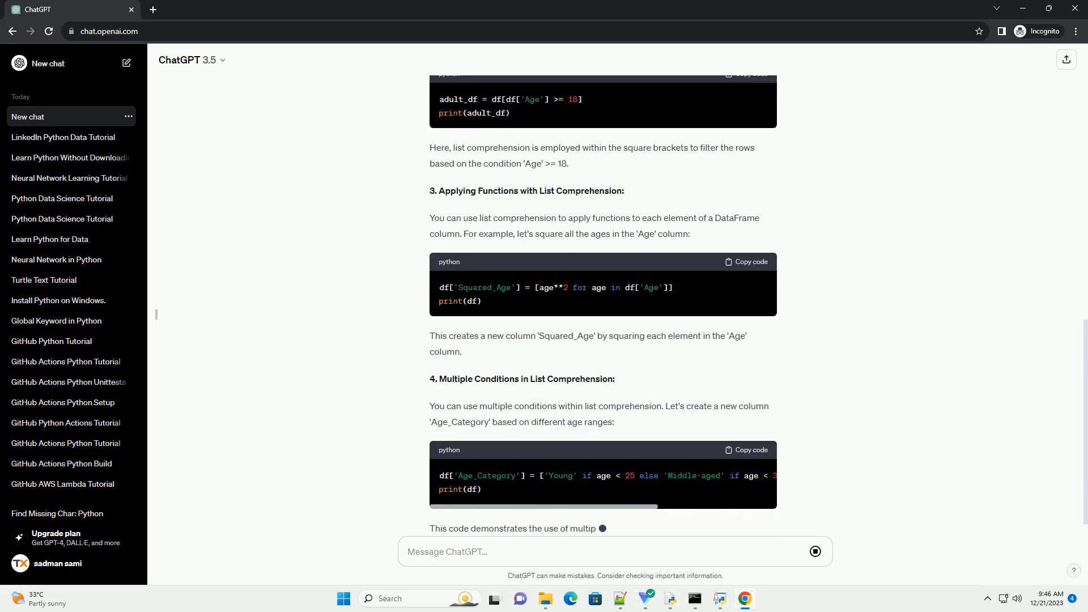
pyautogui.scroll(-3)
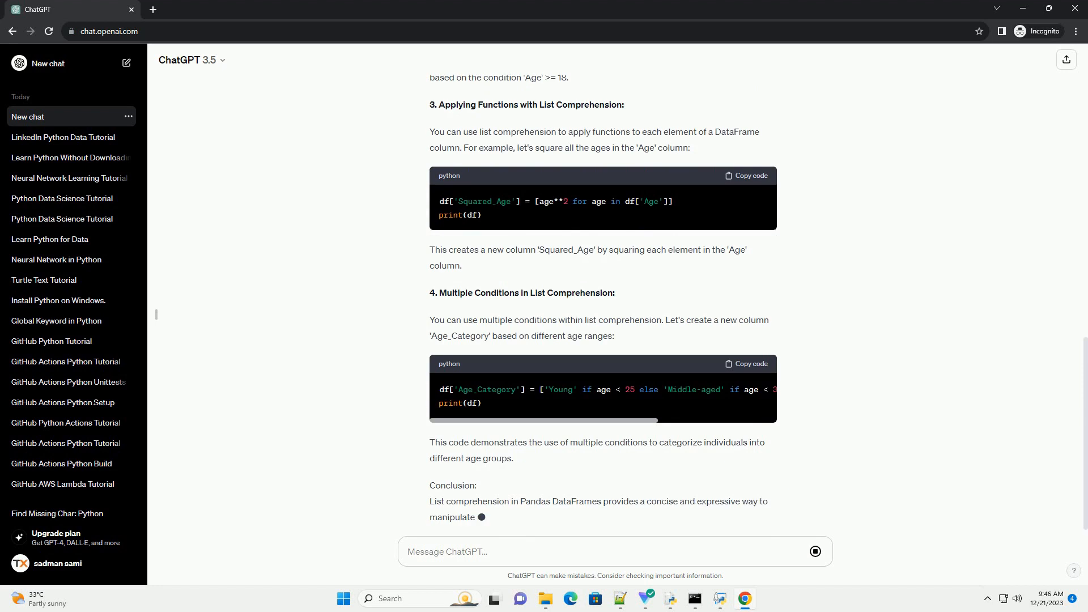
pyautogui.scroll(-3)
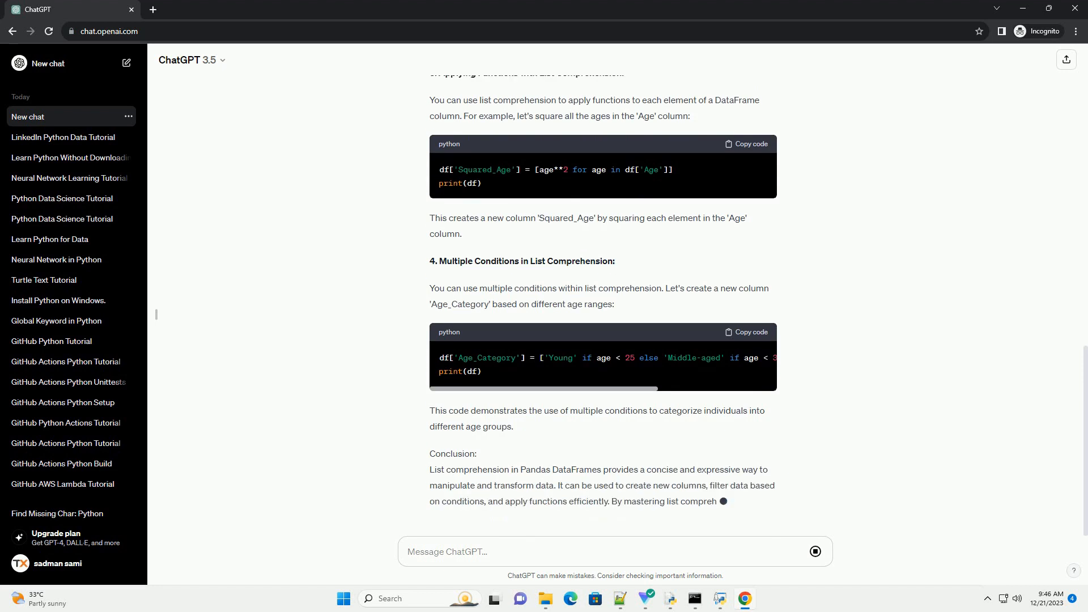